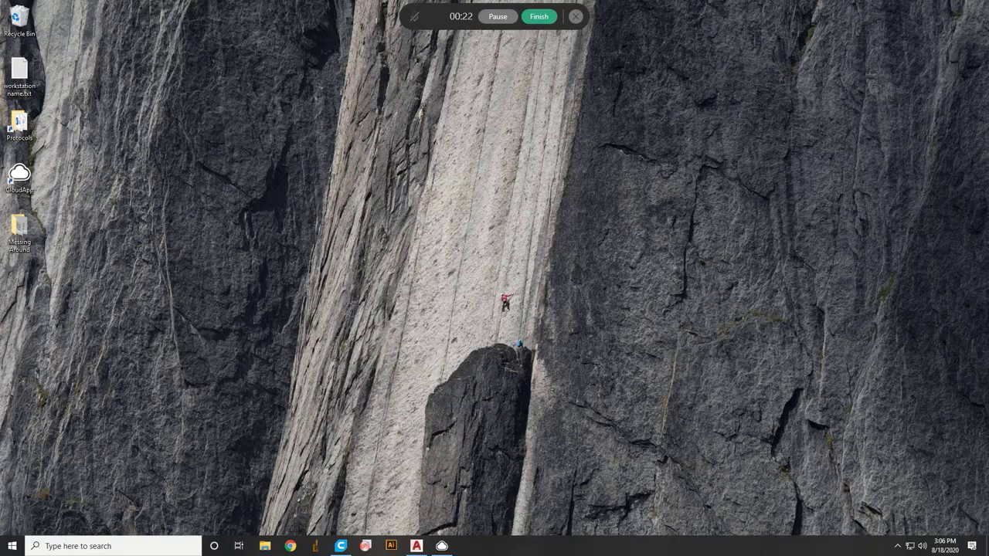
- Launch AutoCAD and start a new blank drawing from the Start tab
left_click(418, 545)
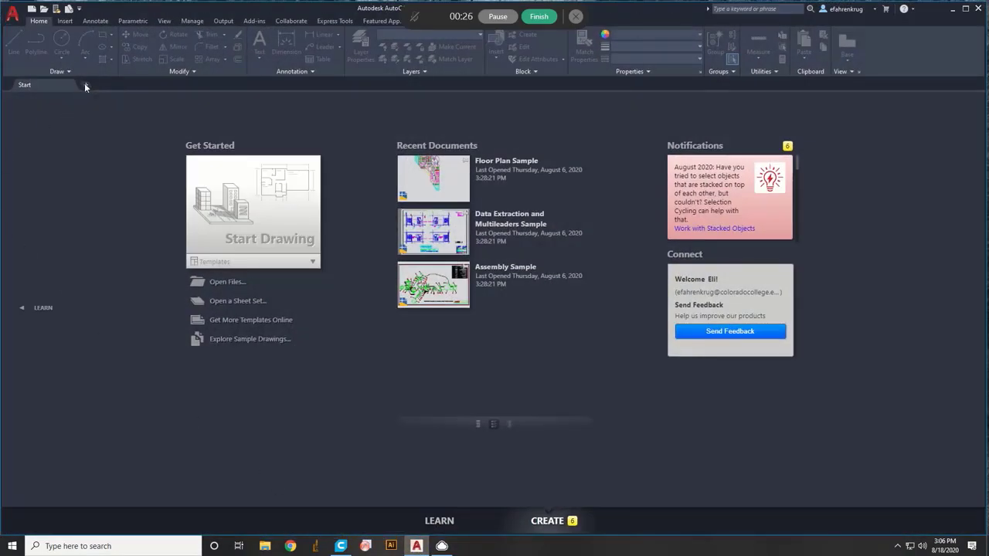
left_click(86, 85)
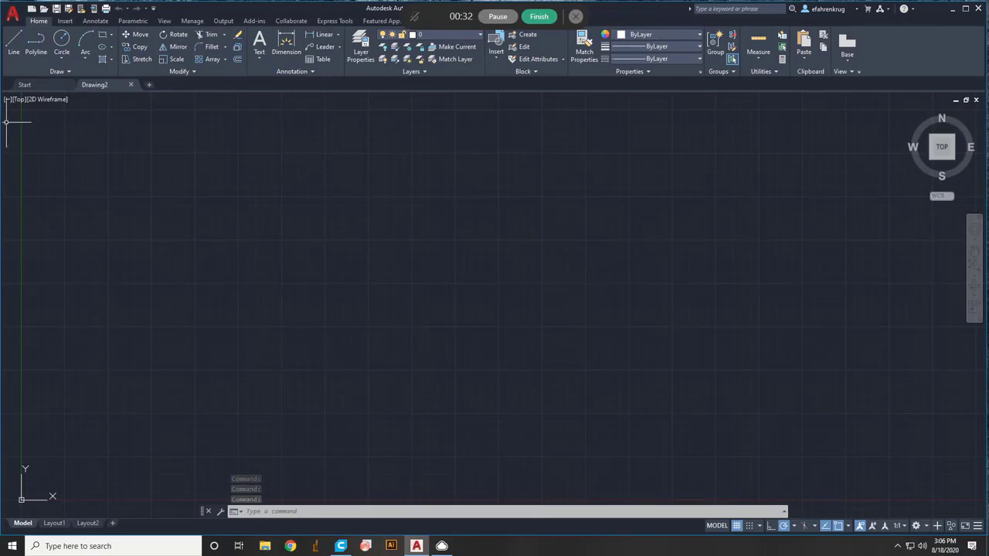
- Draw a rectangle with its first corner at the origin 0,0 using RECTANG
left_click(105, 37)
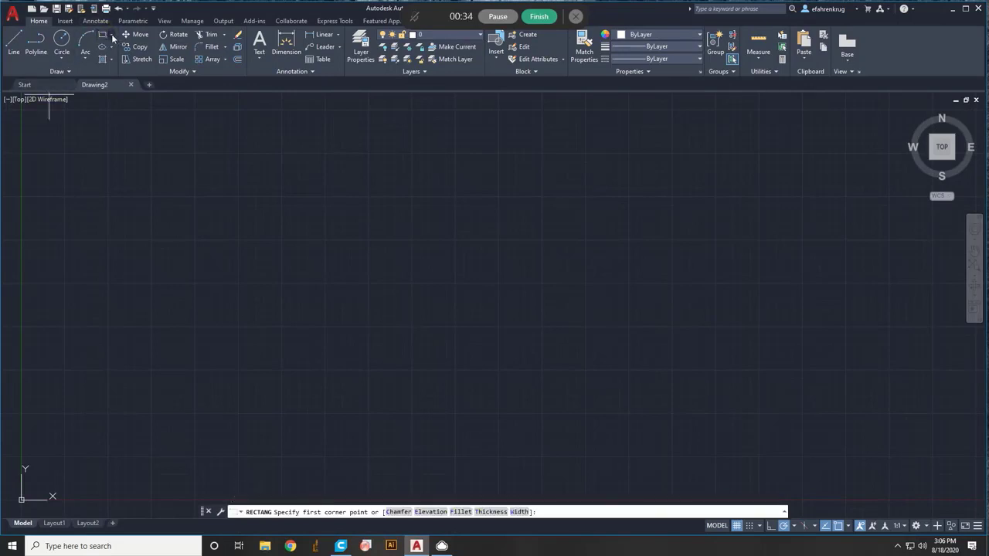
left_click(105, 40)
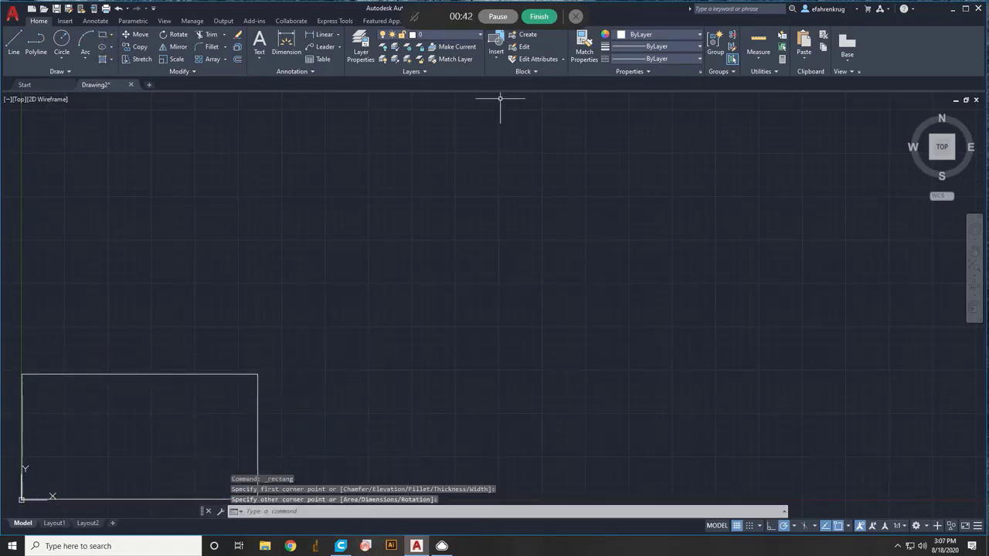
mouse_move(497, 94)
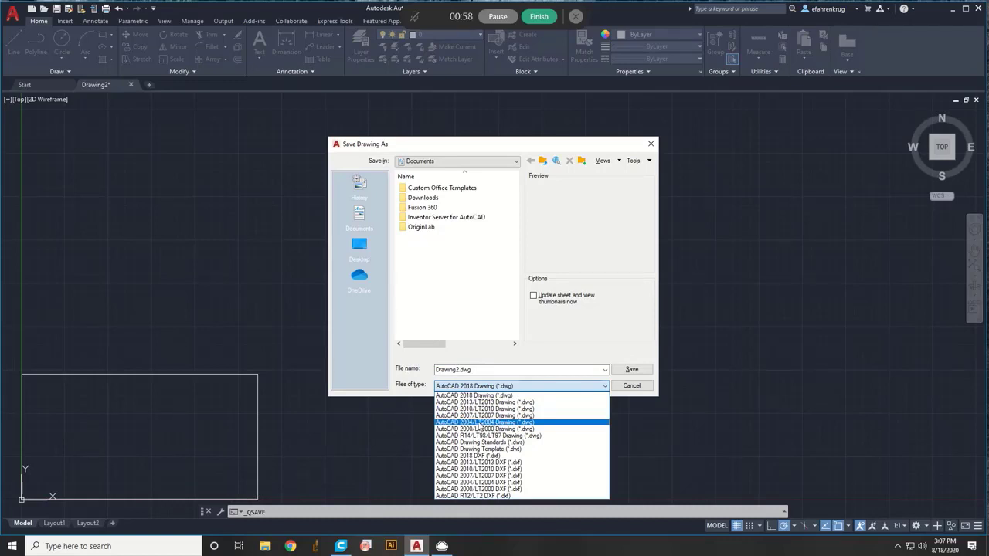
- Save the drawing as Rec in AutoCAD 2004/LT2004 DWG format, then switch to Illustrator
left_click(501, 422)
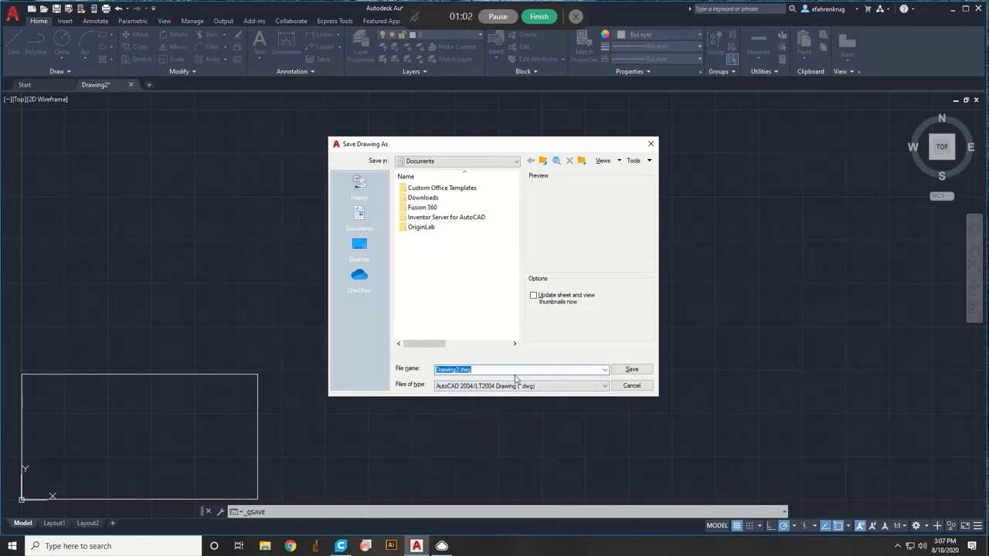
type("Rec")
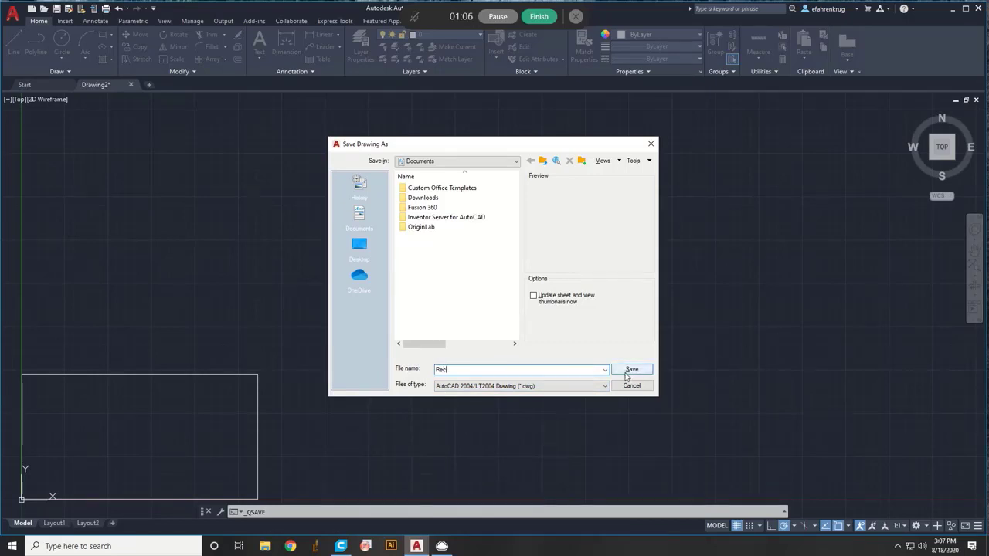
left_click(632, 369)
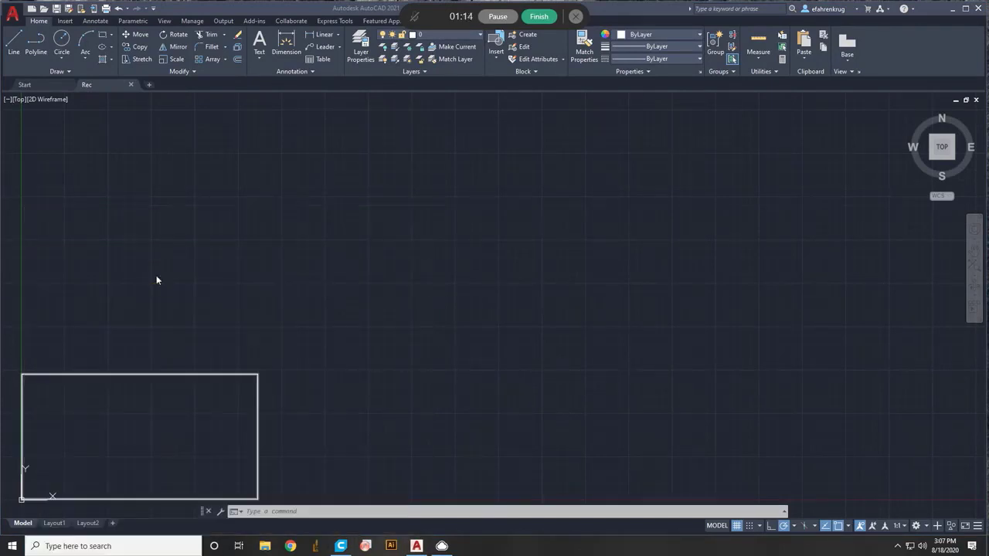
left_click(393, 546)
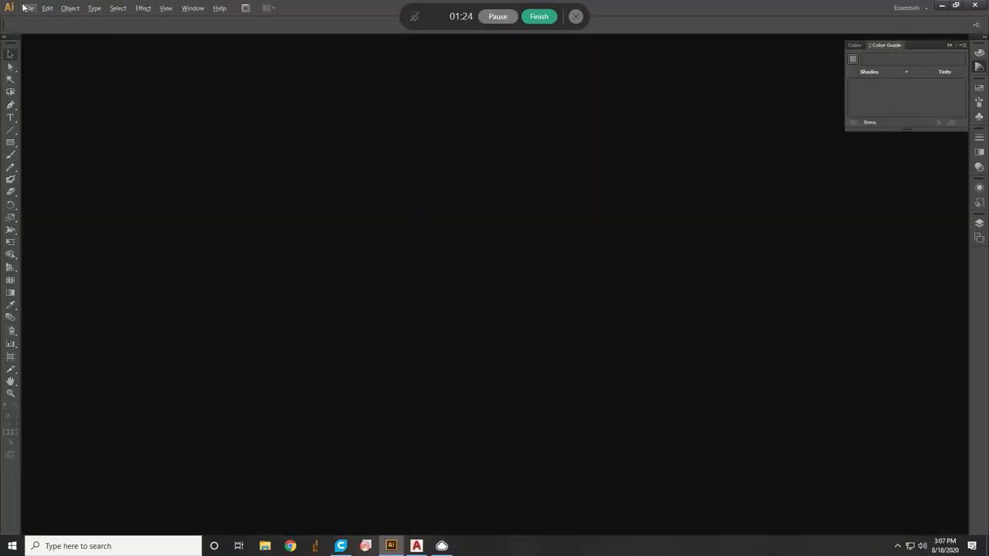
- Create a new 8.5 × 11 in Illustrator document with one artboard
left_click(31, 8)
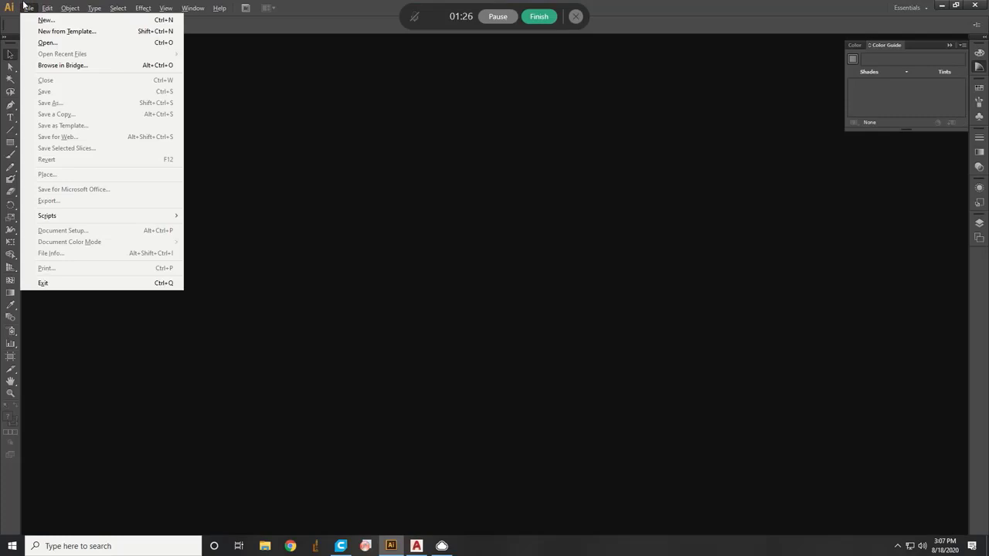
mouse_move(47, 20)
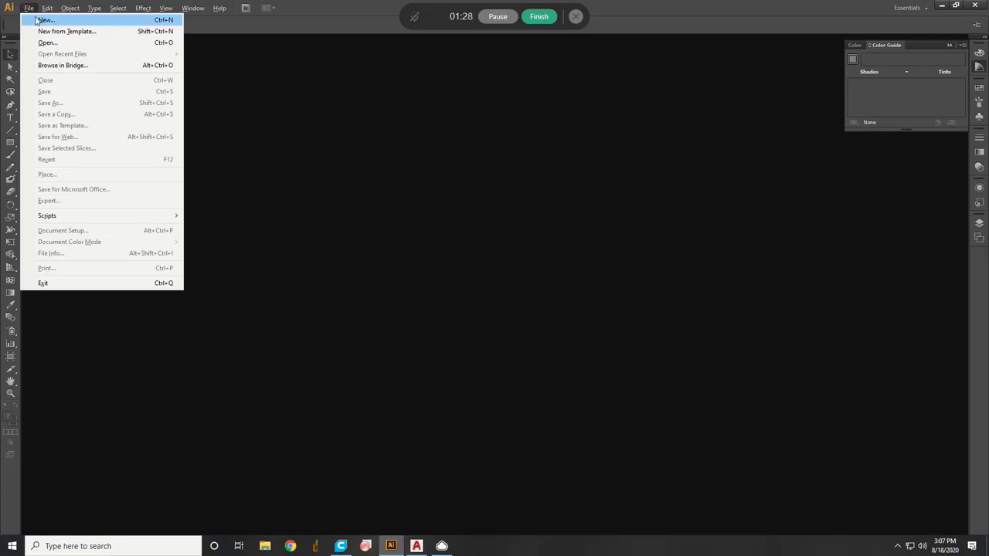
left_click(47, 17)
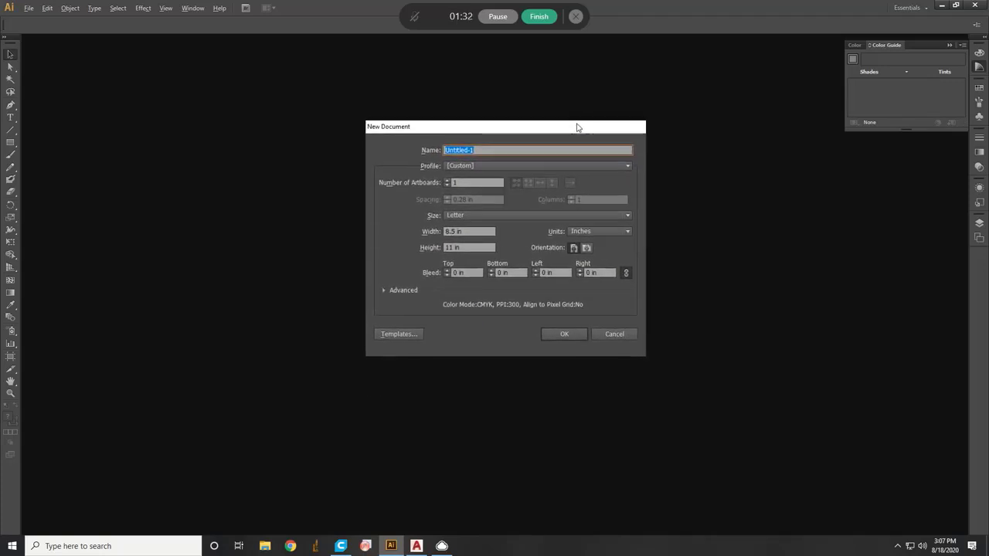
mouse_move(440, 248)
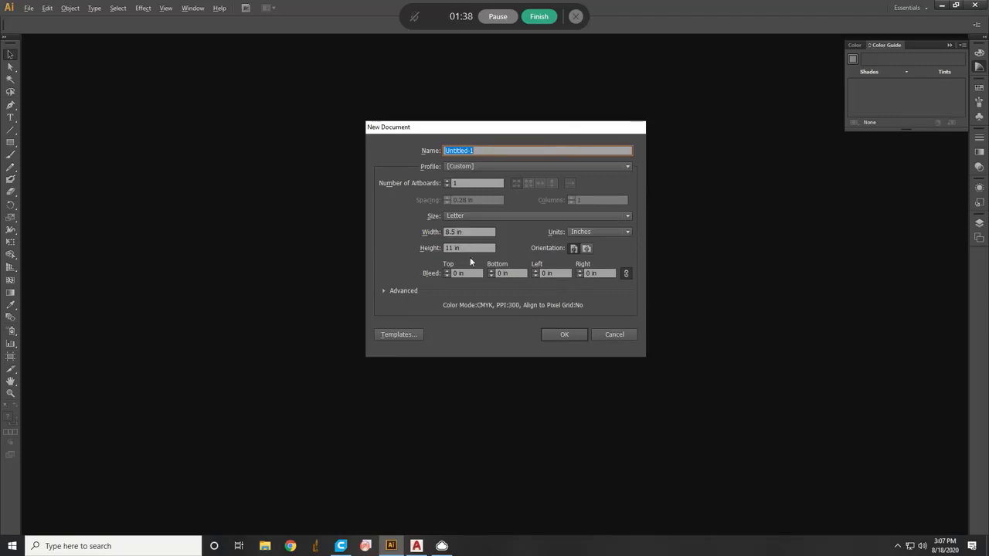
mouse_move(658, 394)
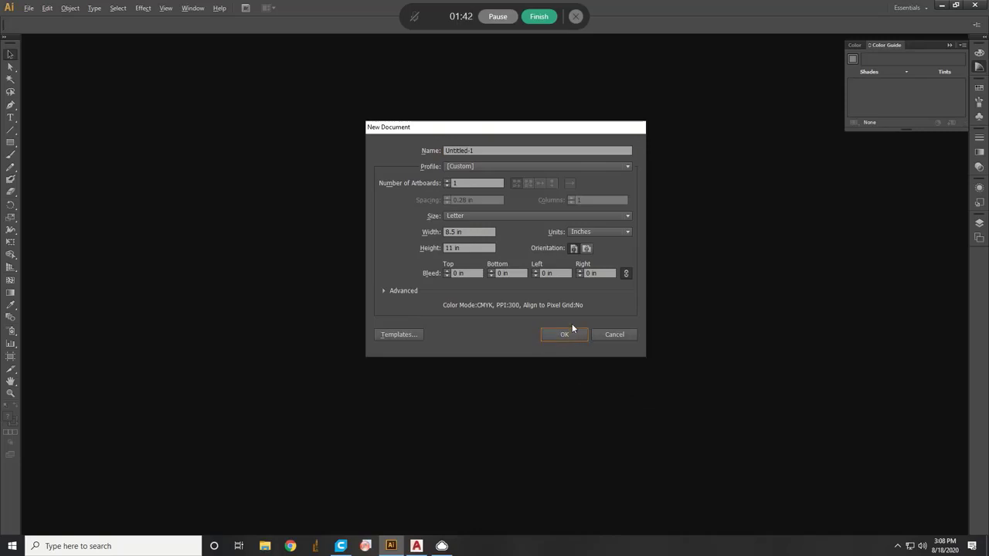
left_click(564, 334)
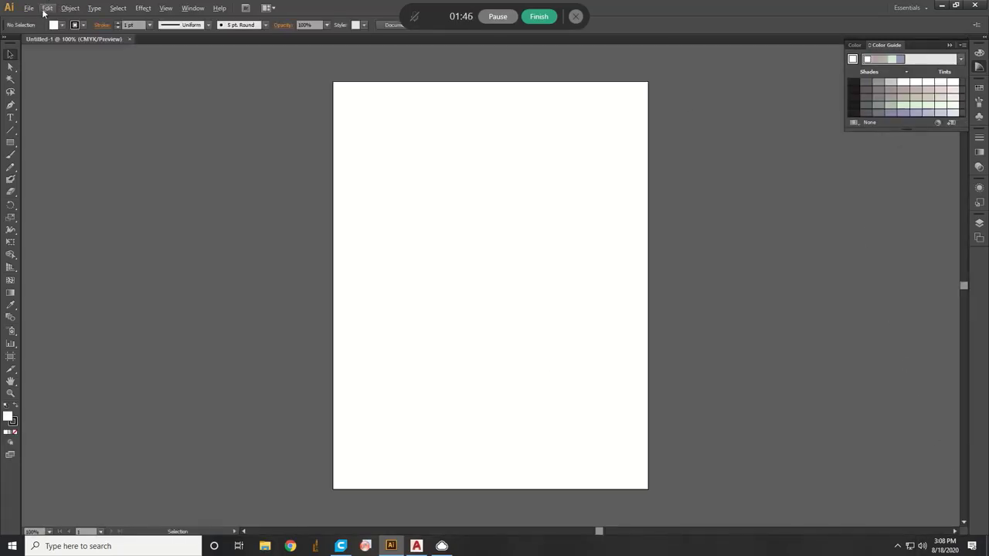
- Bring up Illustrator's File menu over the blank document
left_click(9, 8)
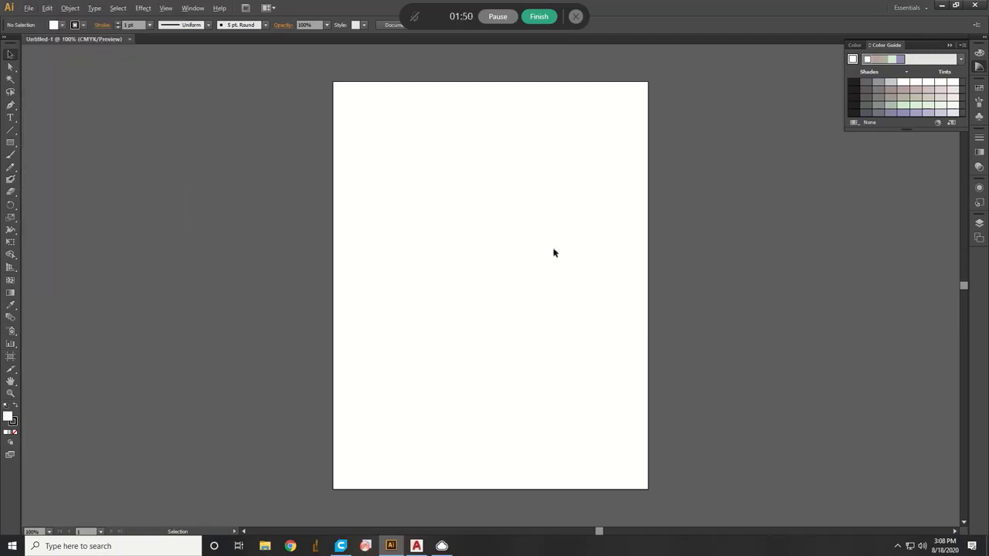
mouse_move(701, 132)
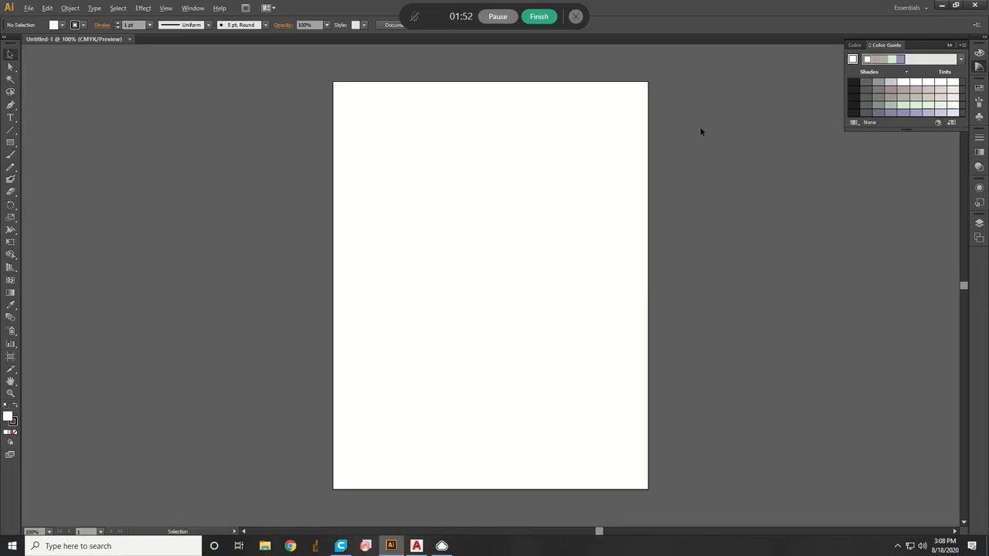
mouse_move(365, 315)
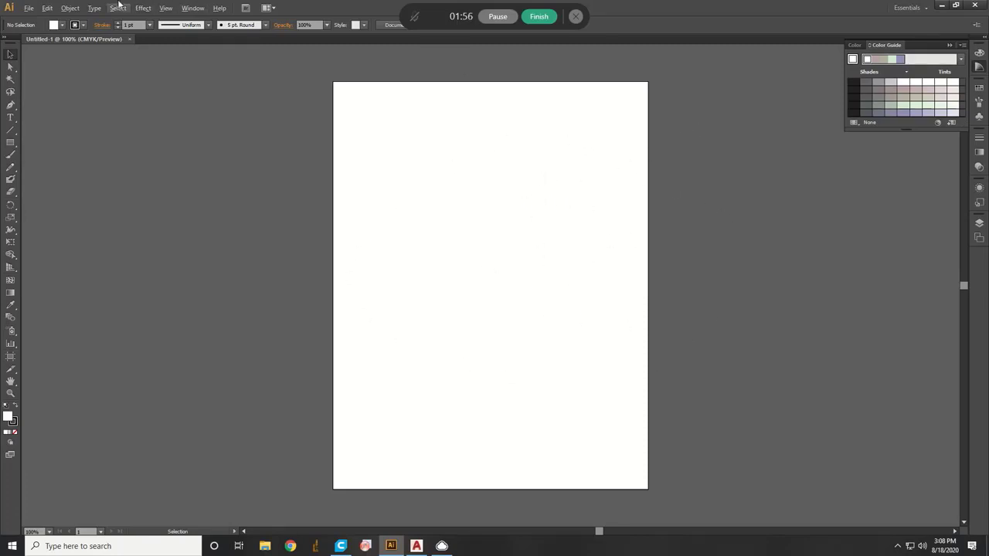
mouse_move(31, 9)
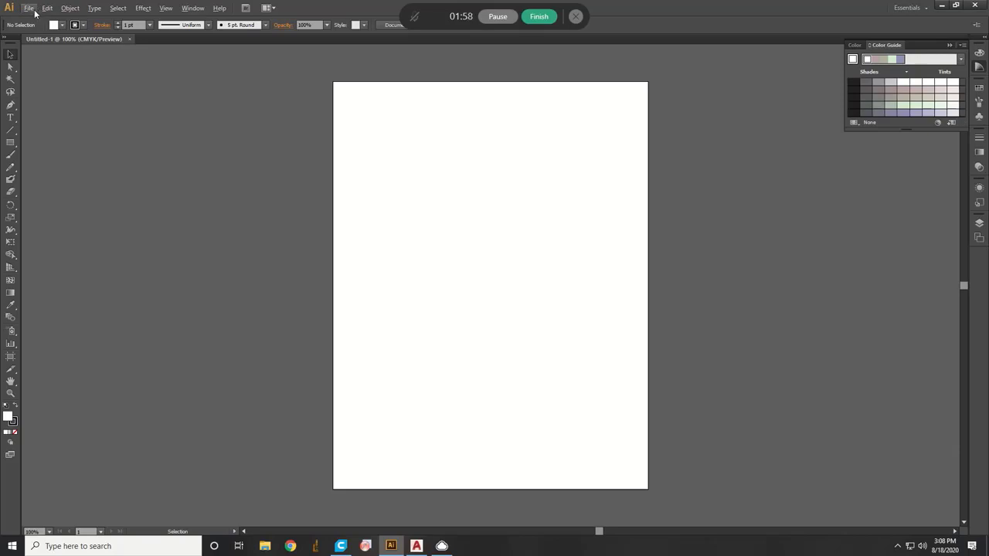
left_click(34, 9)
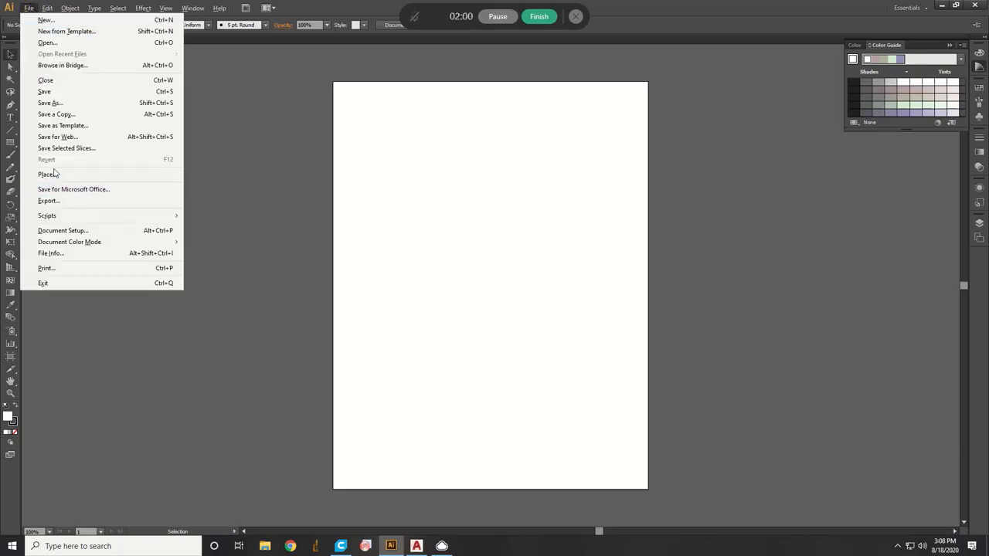
- Start placing a file and browse This PC, Libraries, Documents and Downloads looking for Rec
left_click(46, 173)
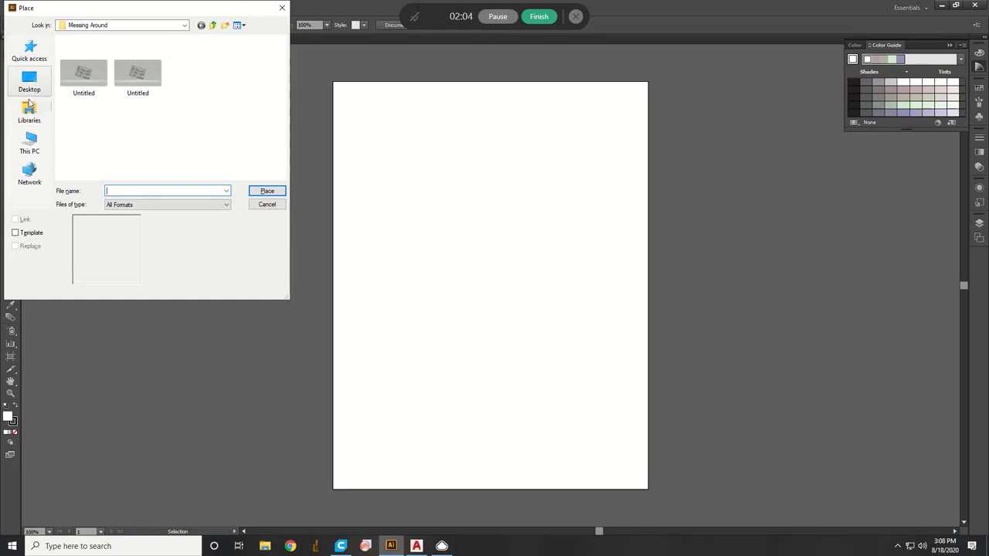
mouse_move(29, 146)
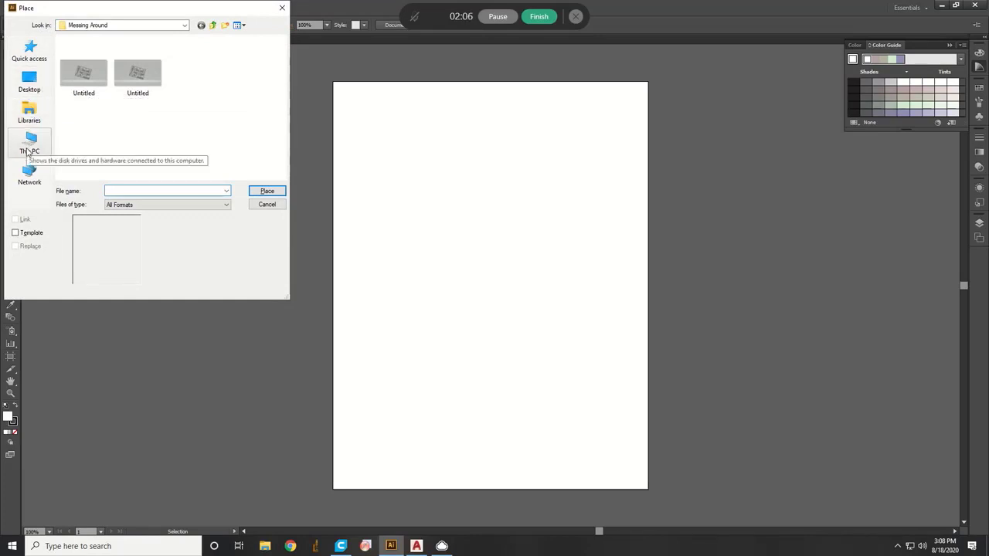
left_click(29, 142)
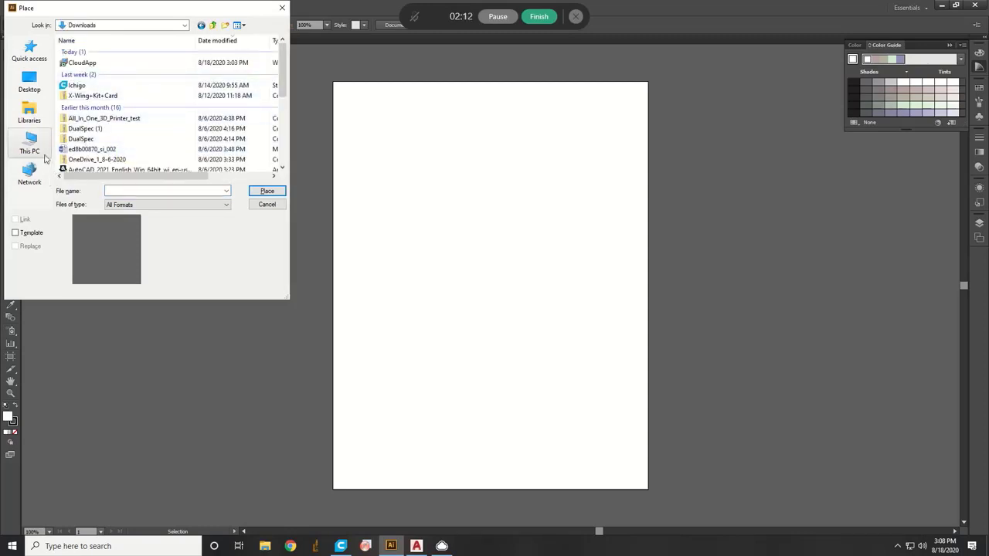
left_click(30, 105)
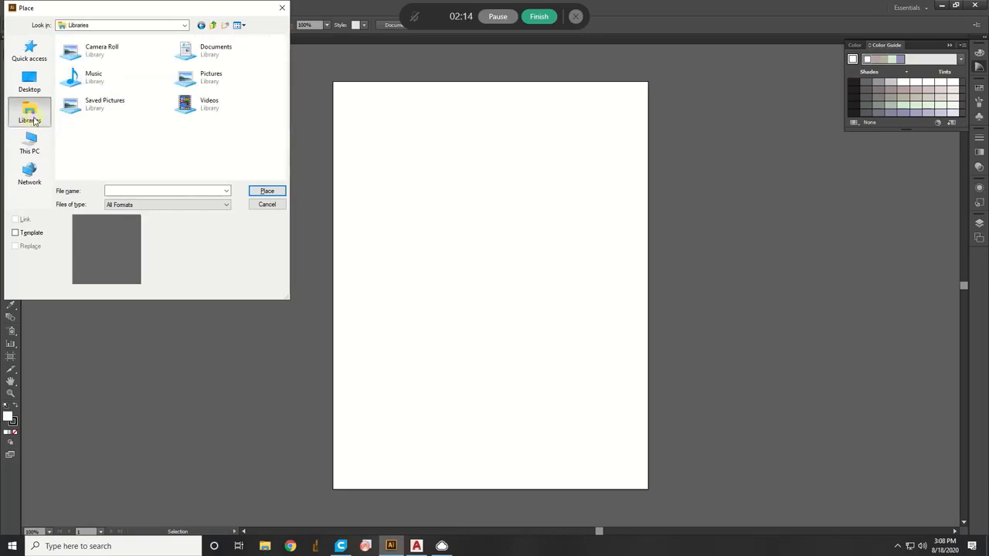
left_click(30, 167)
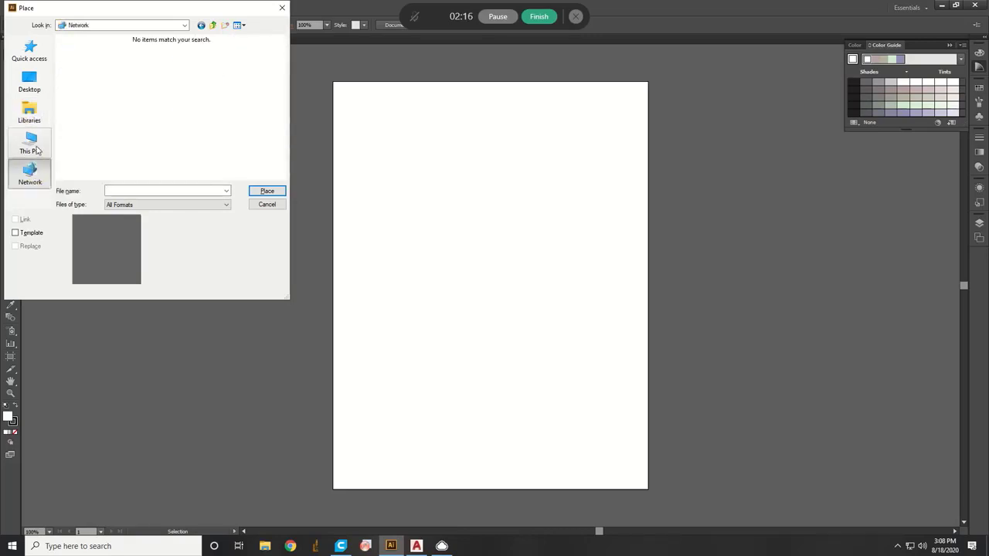
left_click(29, 142)
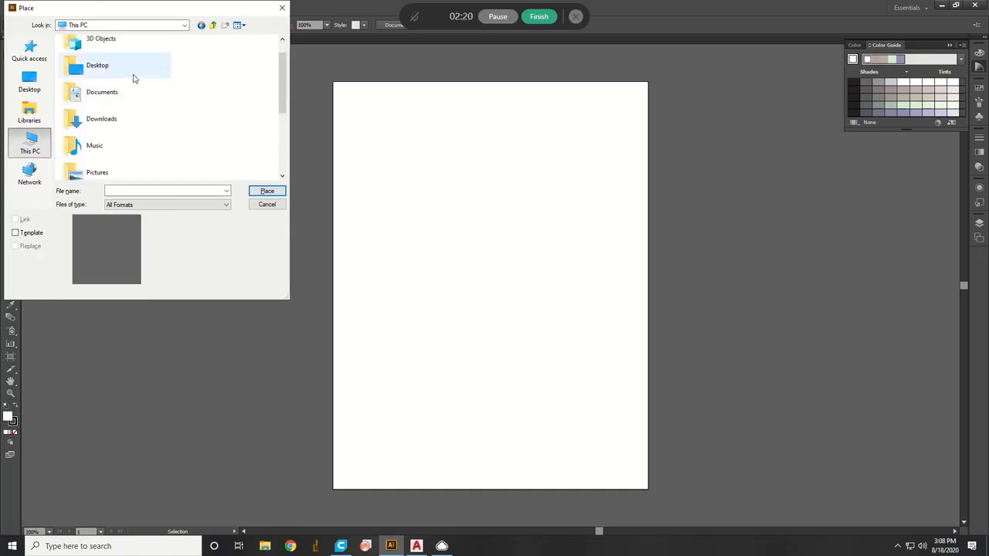
double_click(96, 65)
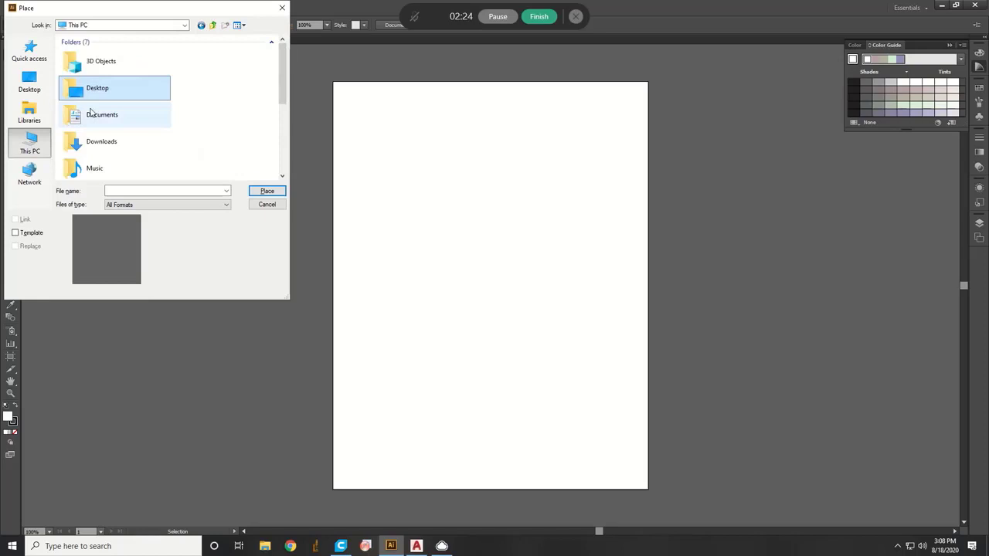
double_click(101, 115)
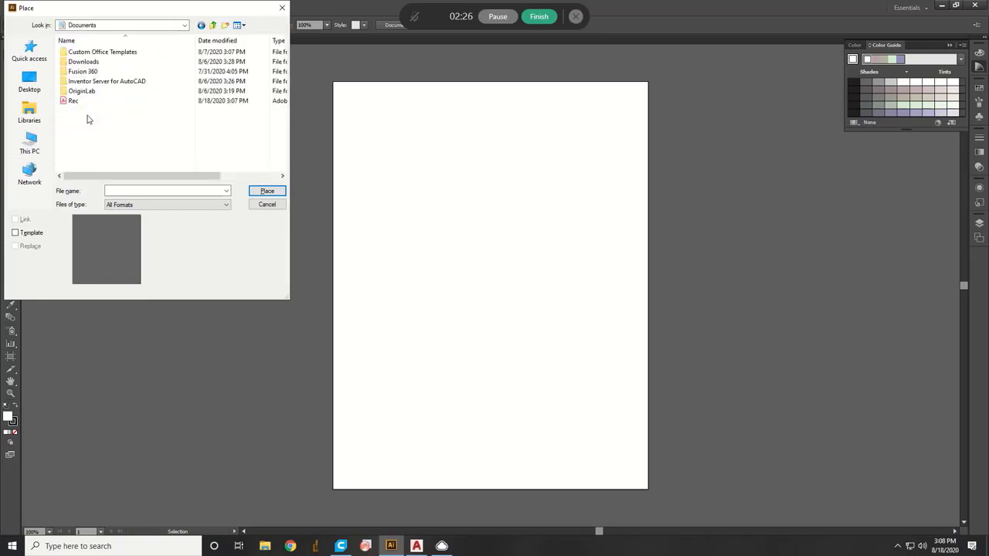
left_click(28, 143)
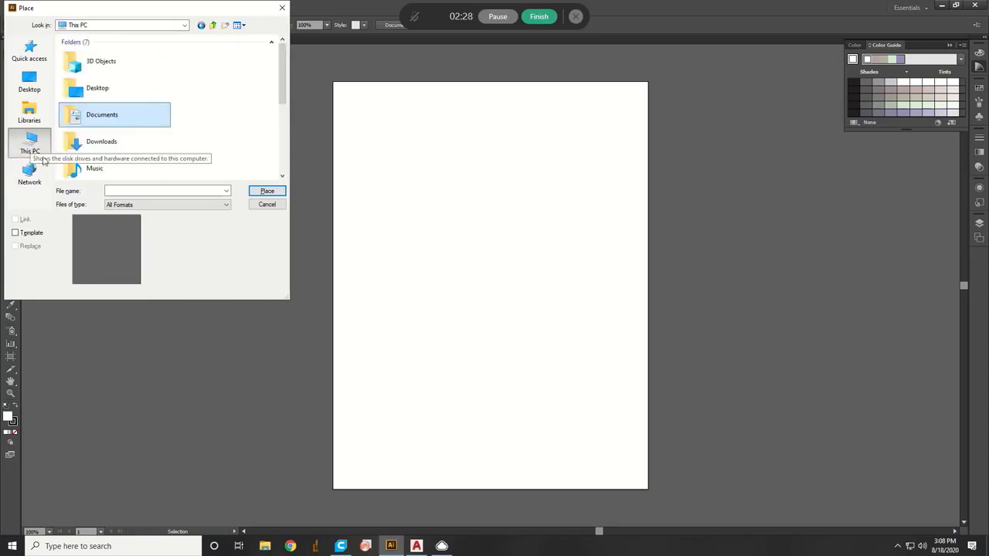
left_click(102, 142)
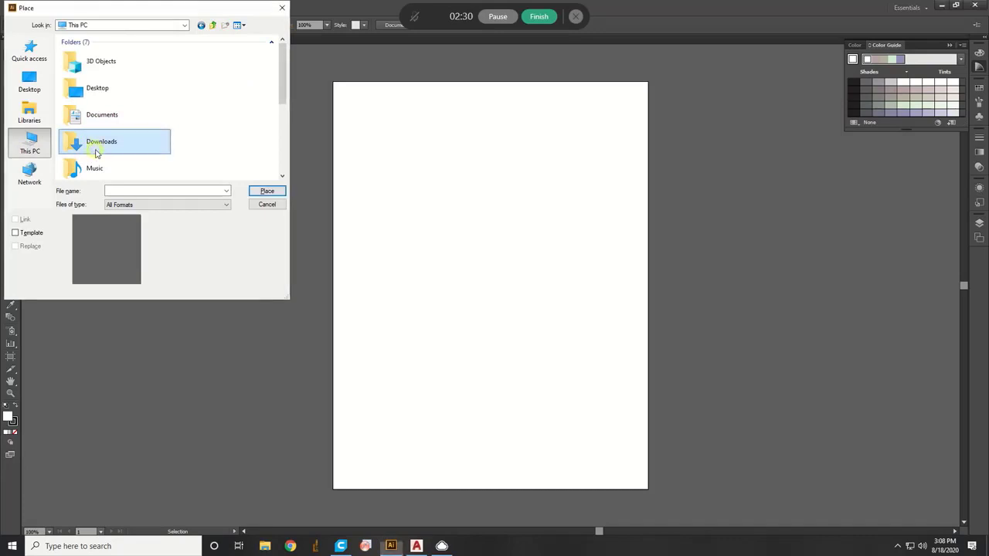
double_click(102, 142)
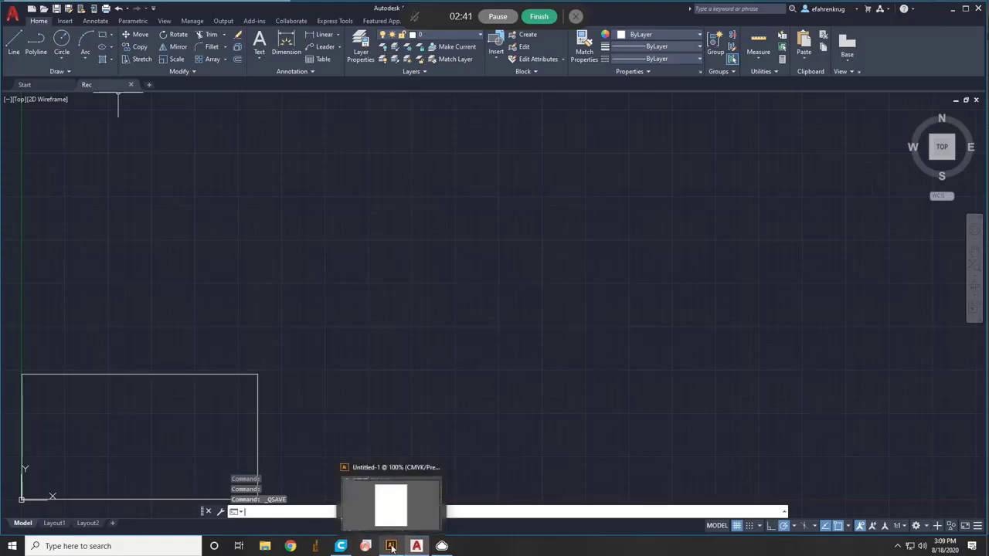
- Navigate back to This PC > Documents, select the Rec drawing and place it
left_click(393, 547)
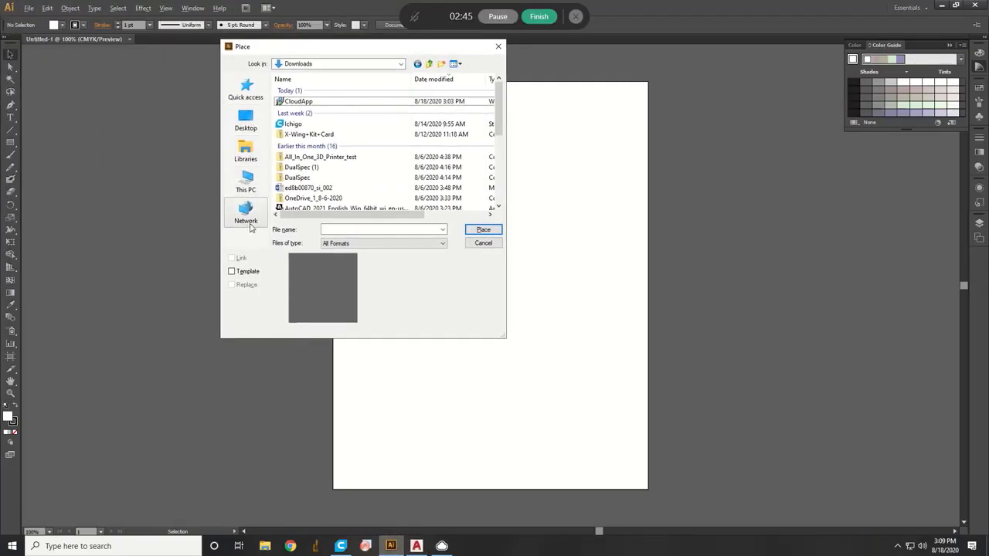
left_click(246, 151)
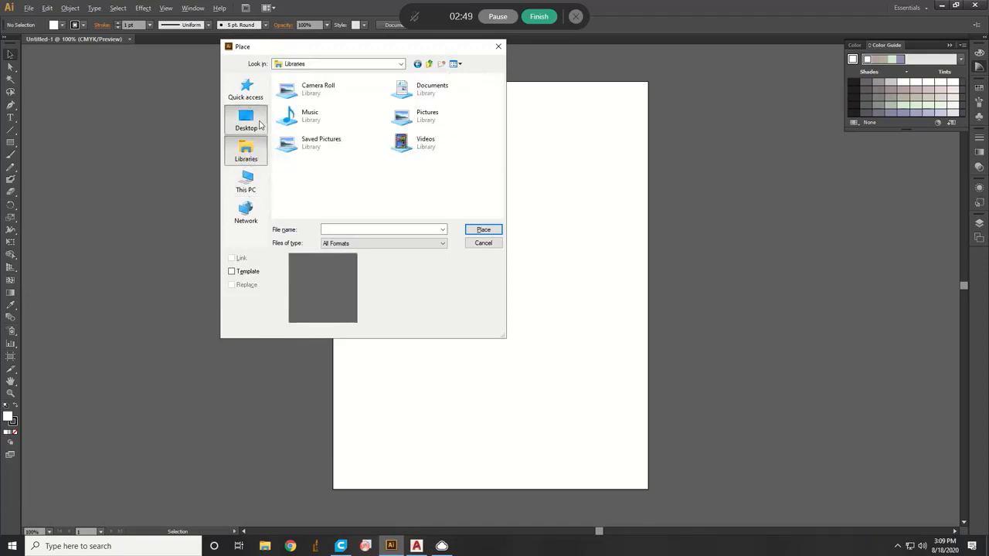
left_click(244, 117)
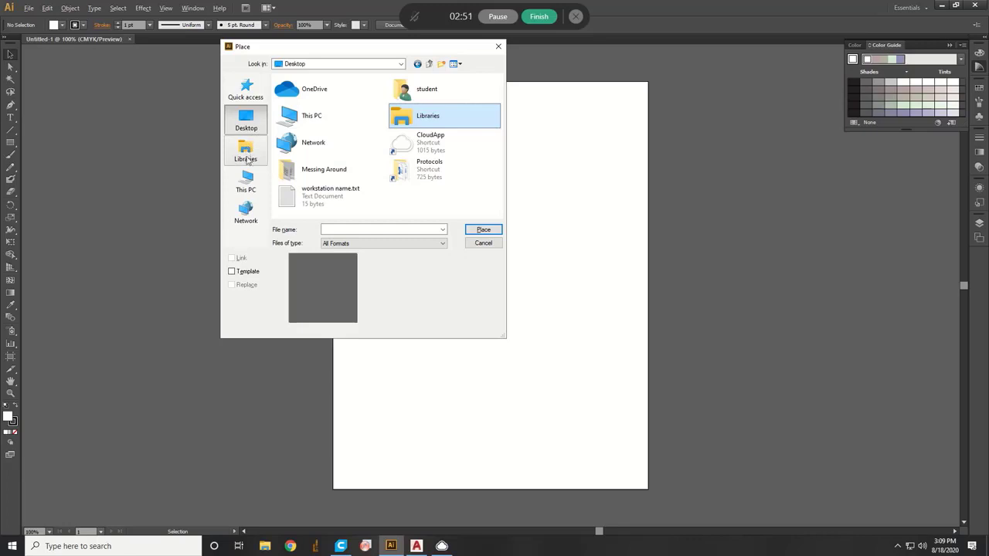
left_click(244, 179)
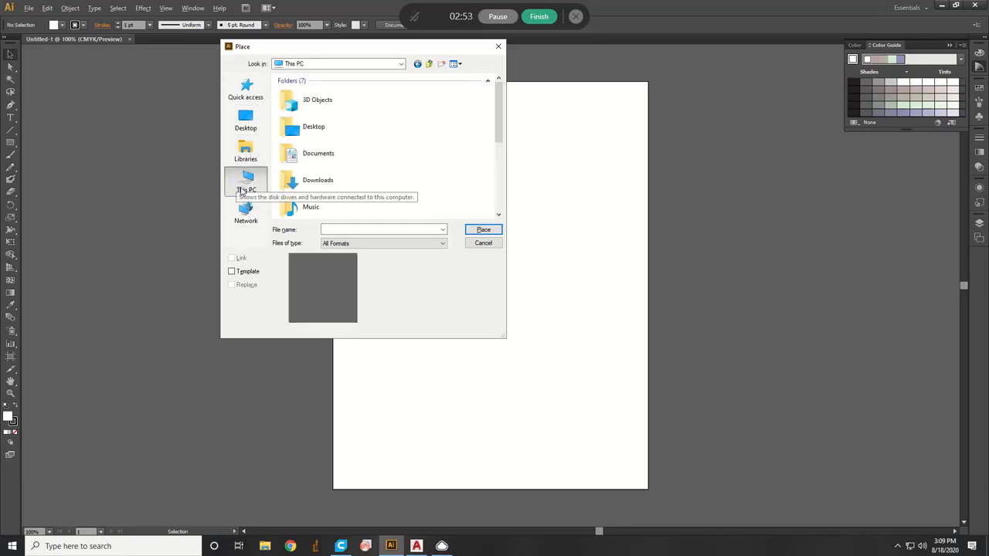
double_click(318, 153)
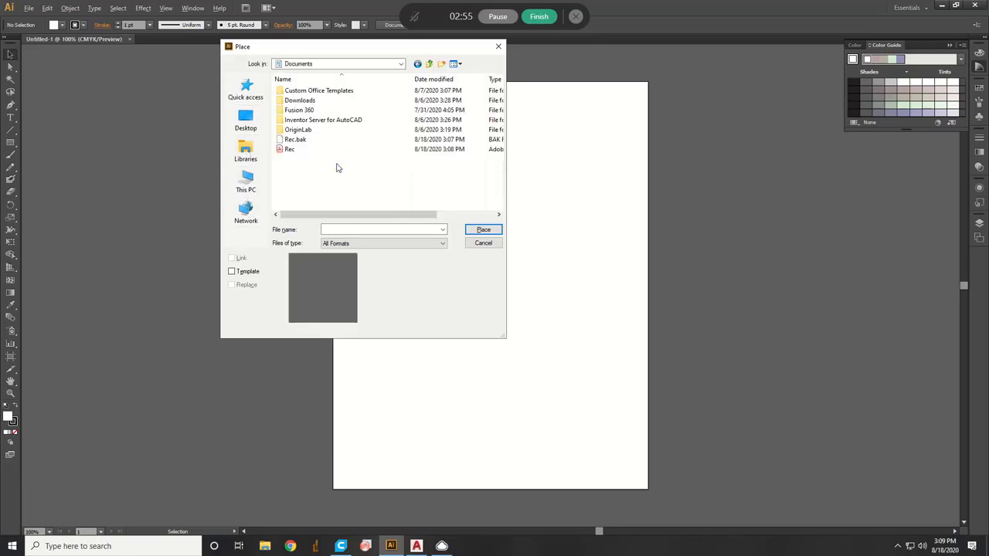
left_click(291, 148)
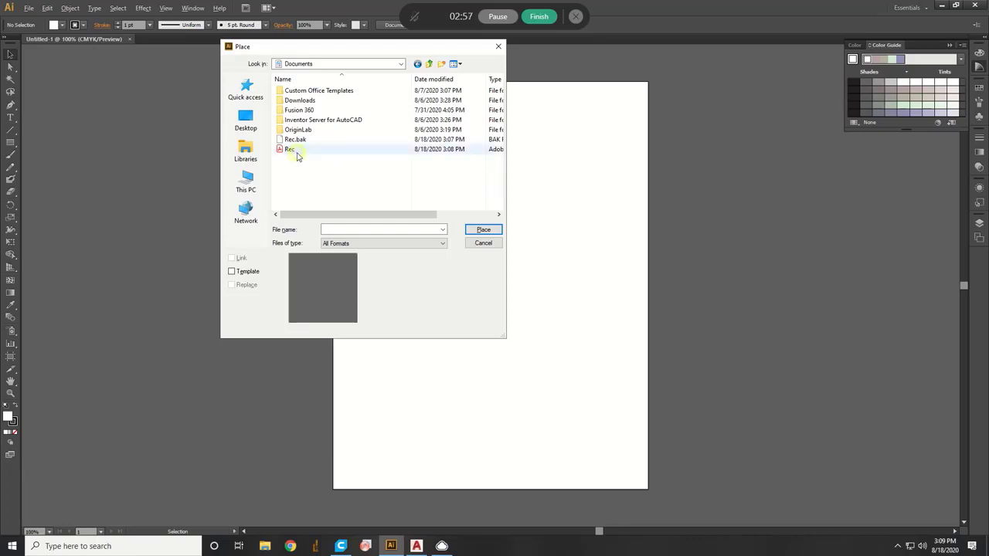
left_click(289, 148)
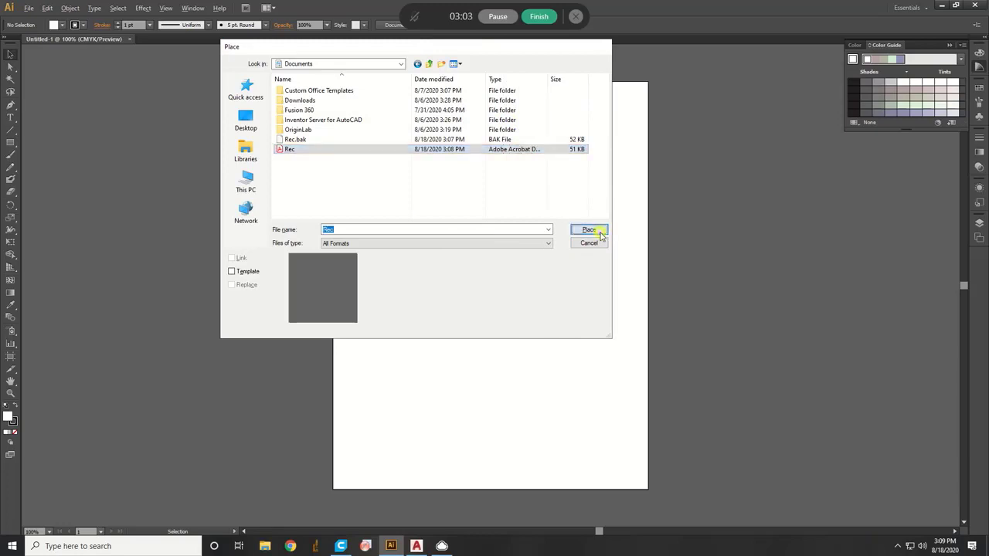
left_click(589, 229)
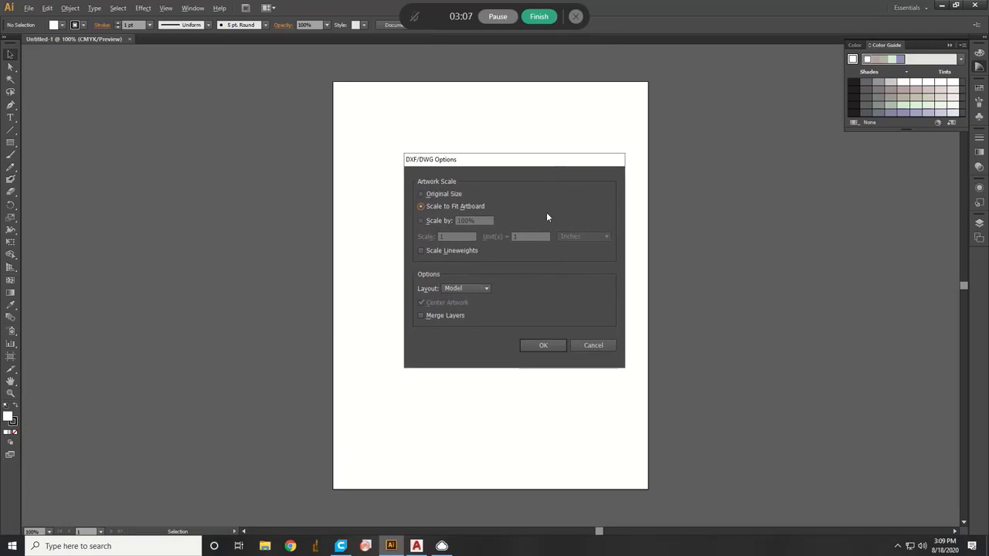
- Set DXF/DWG import to Original Size with 1 unit equal to 1 millimetre
left_click(421, 195)
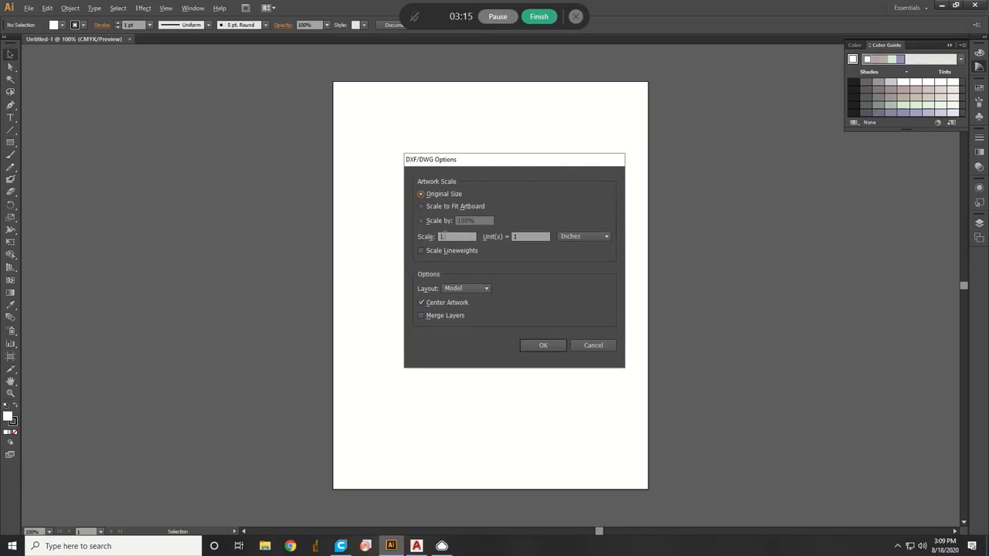
left_click(455, 236)
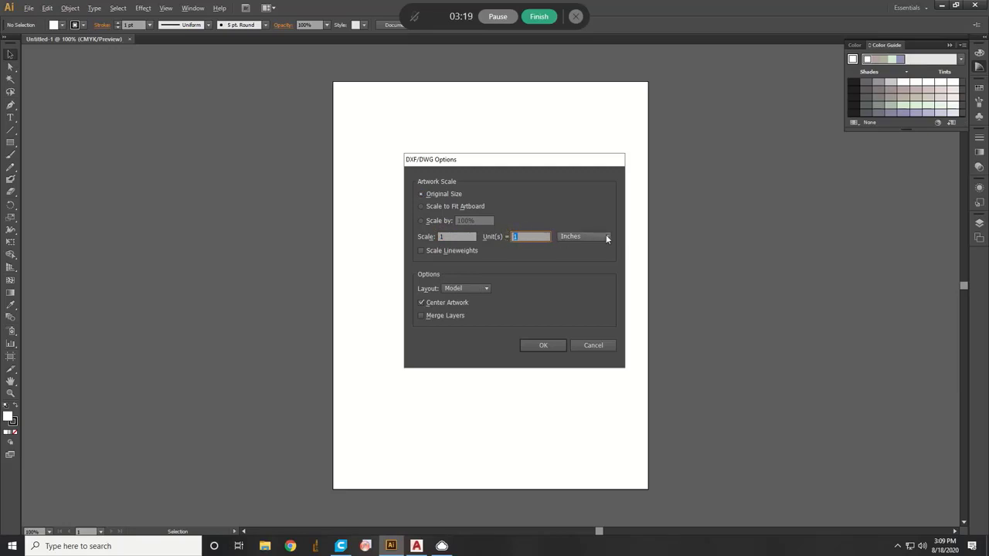
left_click(606, 236)
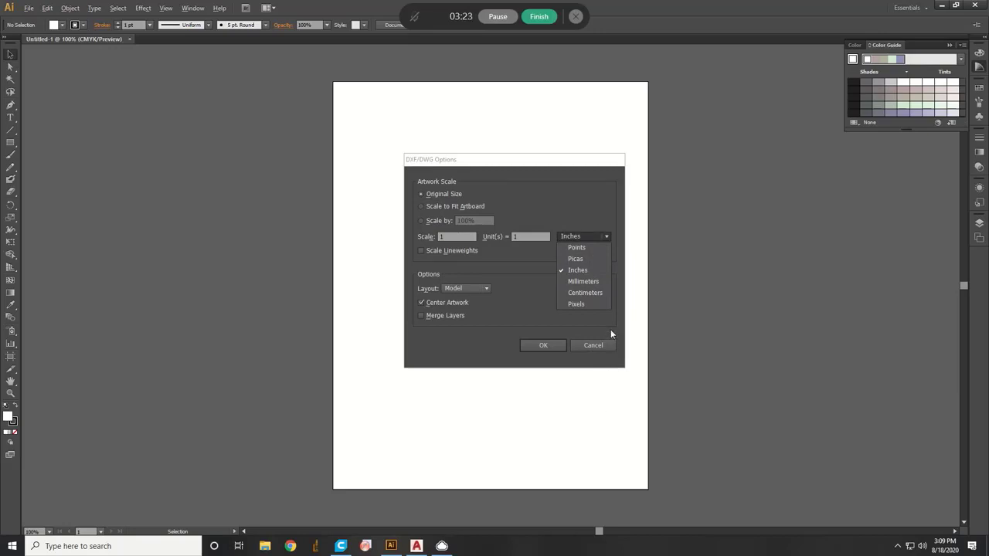
mouse_move(584, 282)
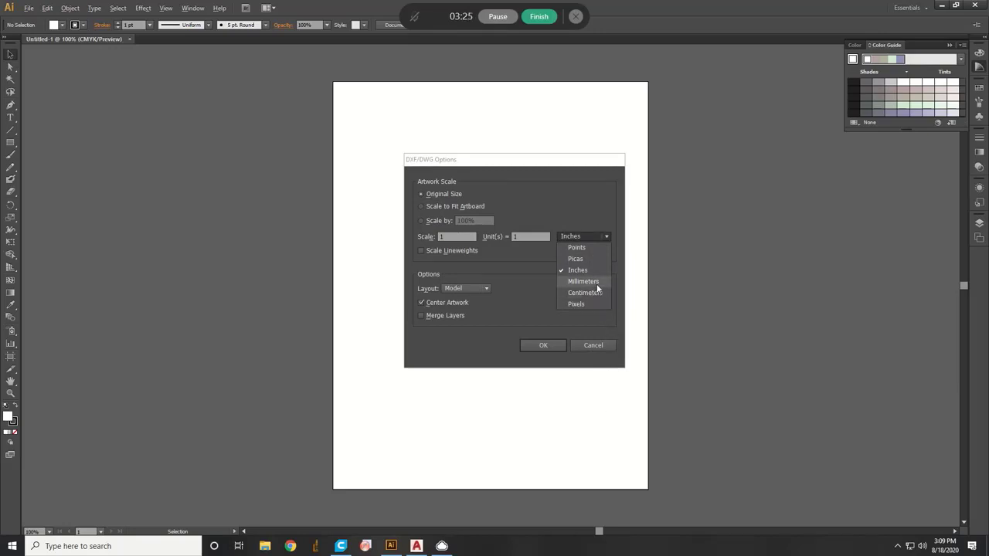
left_click(584, 281)
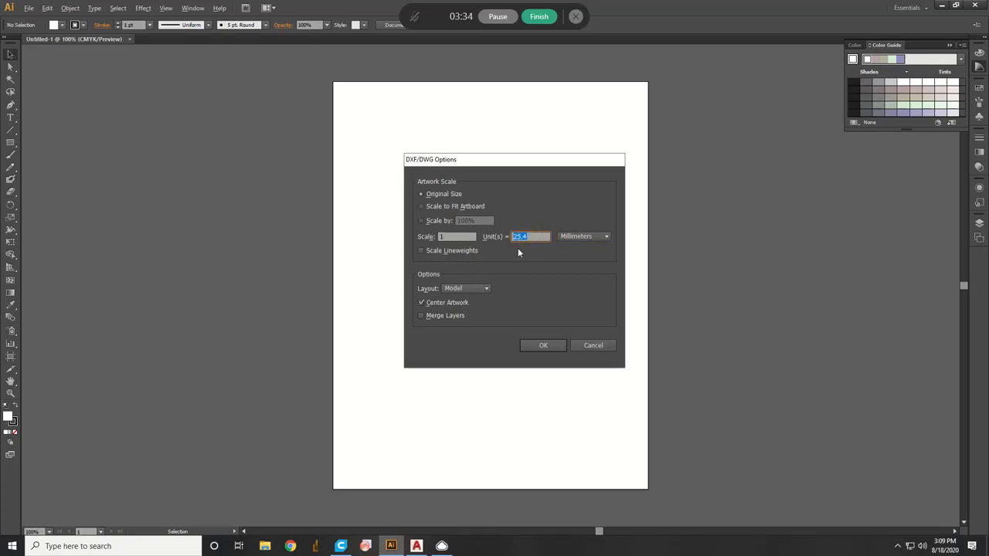
type("1")
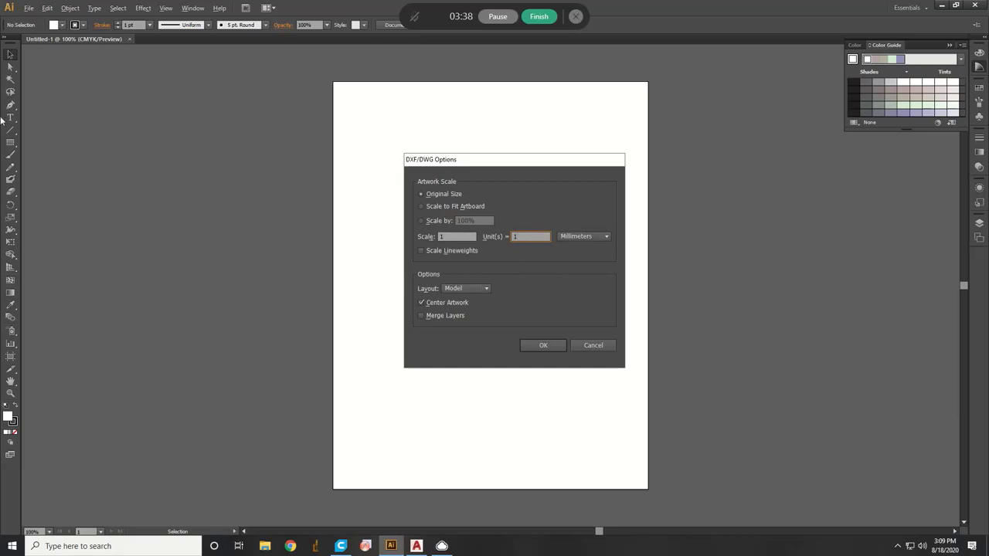
mouse_move(556, 355)
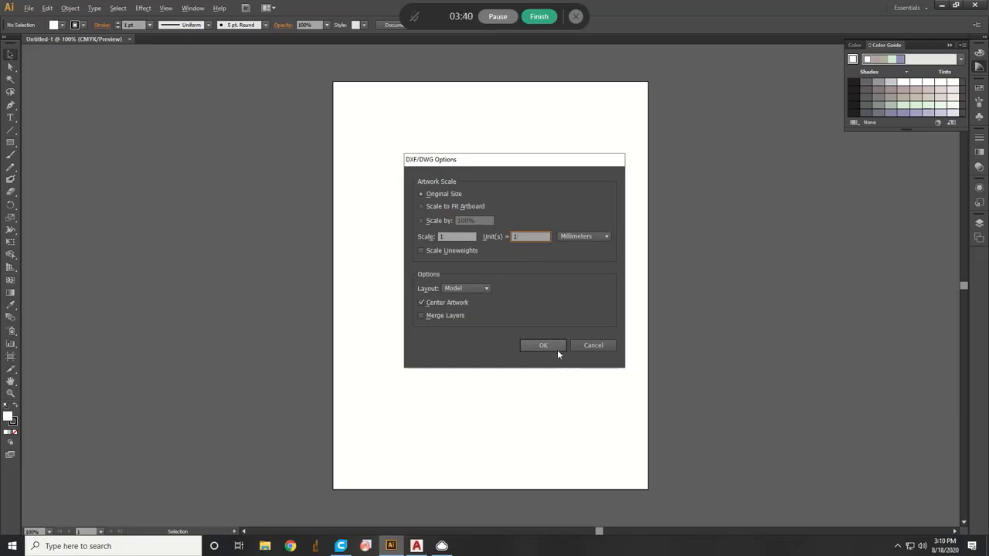
- Confirm the import, then save the document as Adobe PDF via Save As
left_click(543, 346)
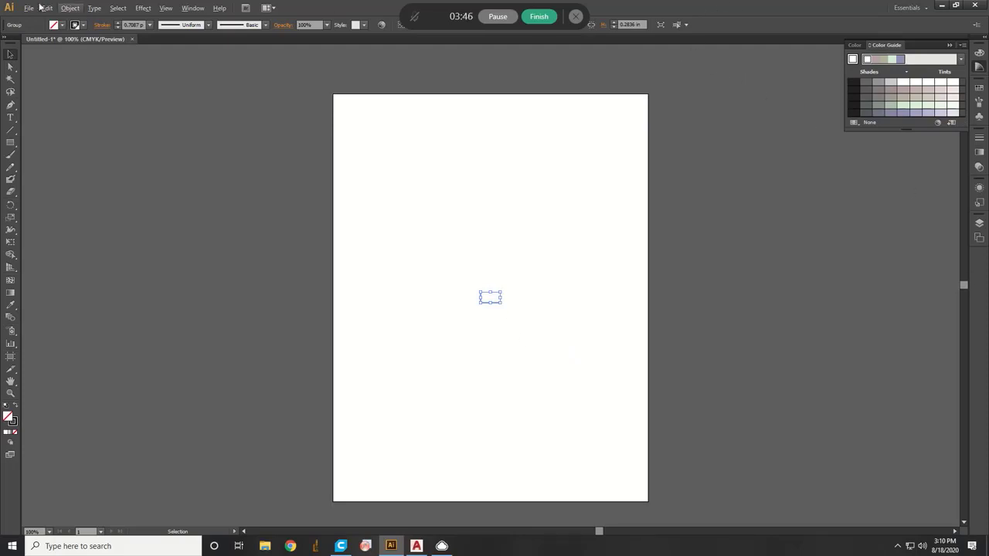
left_click(34, 9)
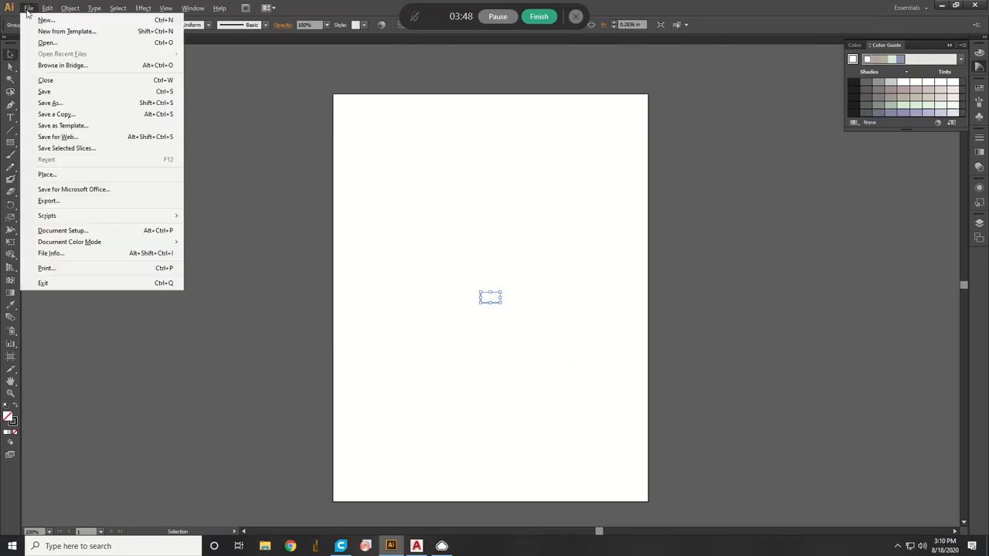
left_click(51, 102)
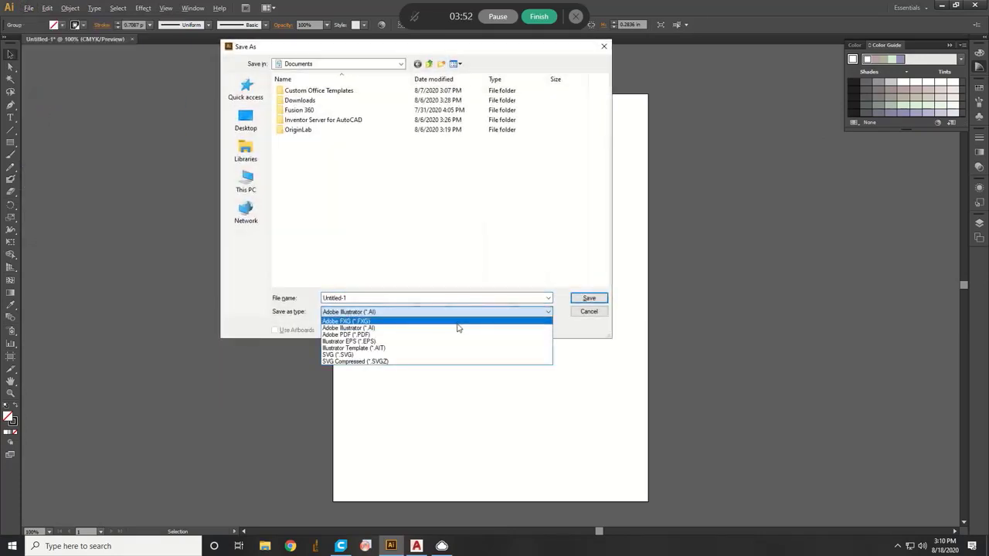
left_click(346, 334)
type("Rec.pdf")
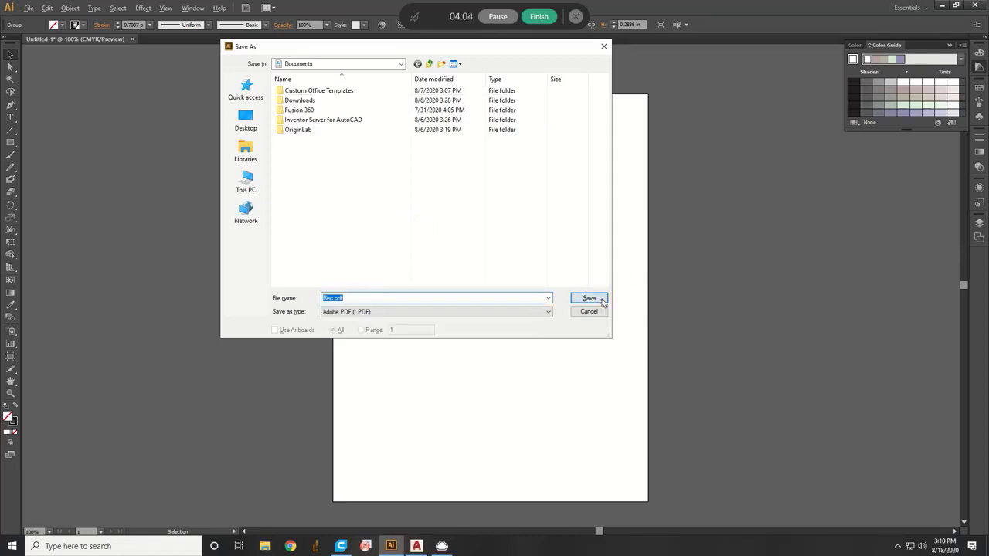
left_click(588, 297)
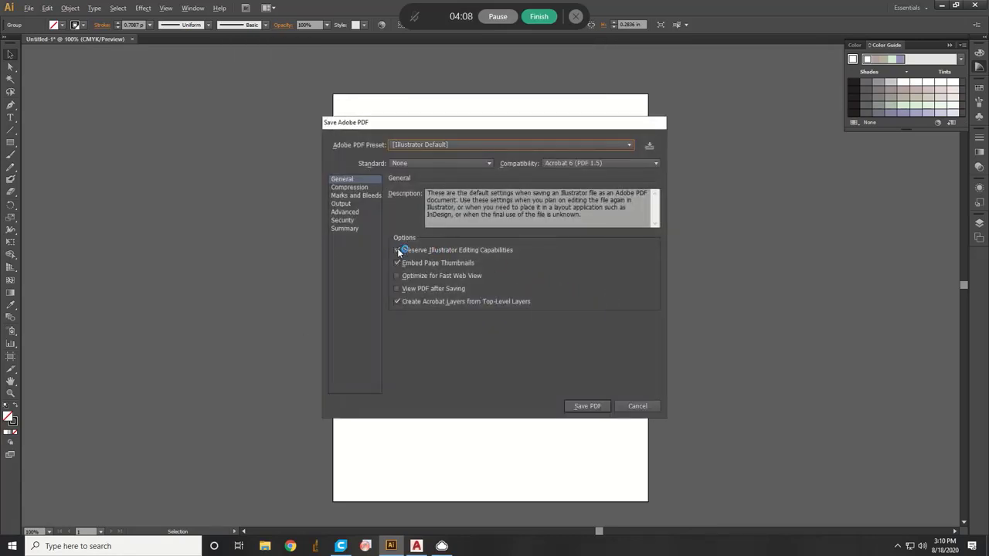
- Disable editing capabilities, page thumbnails and Acrobat layers, save the PDF and accept the warning
left_click(398, 301)
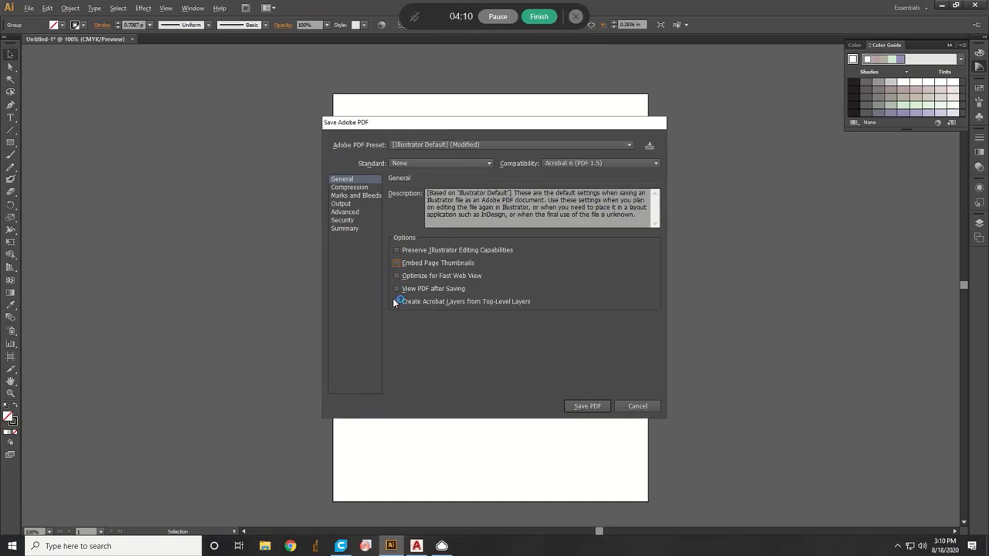
left_click(396, 302)
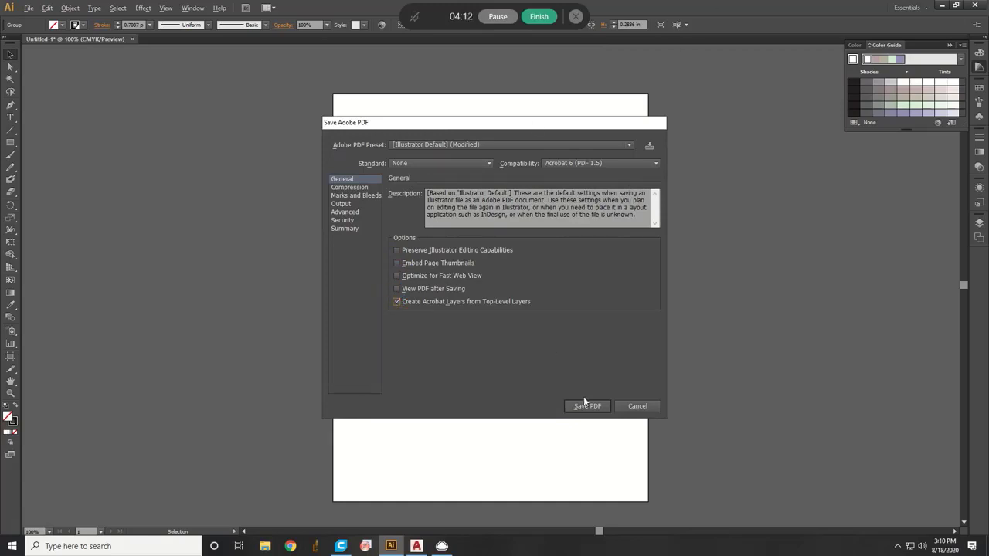
left_click(396, 302)
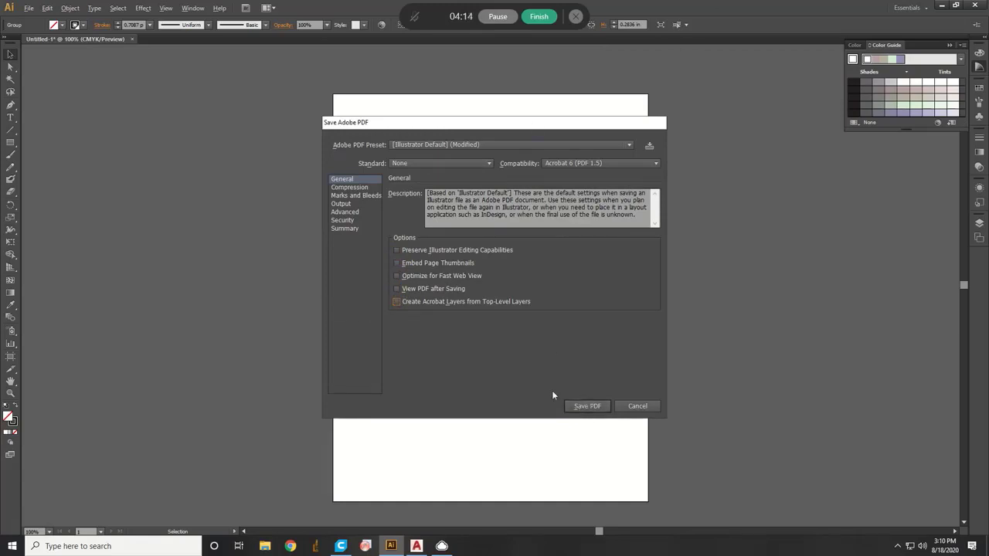
left_click(587, 407)
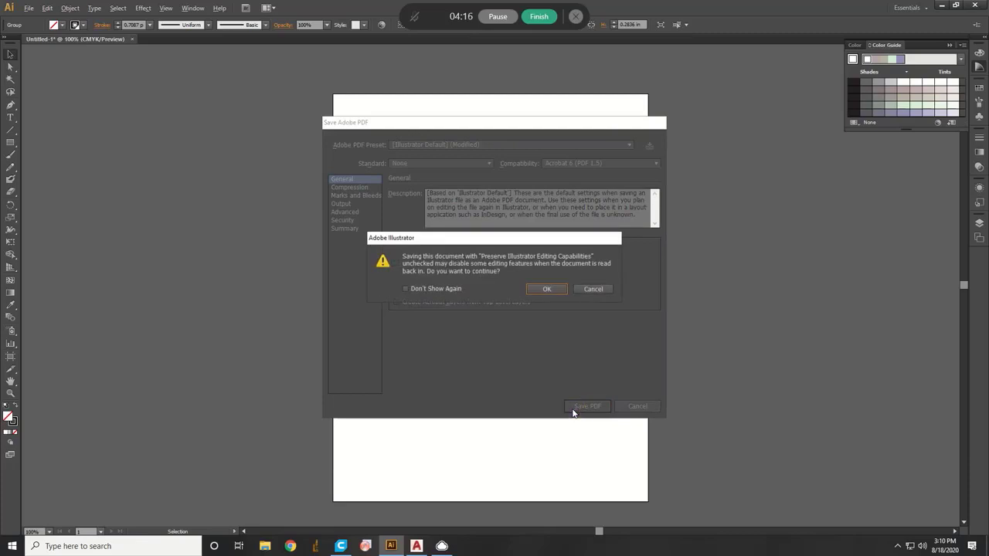
left_click(547, 289)
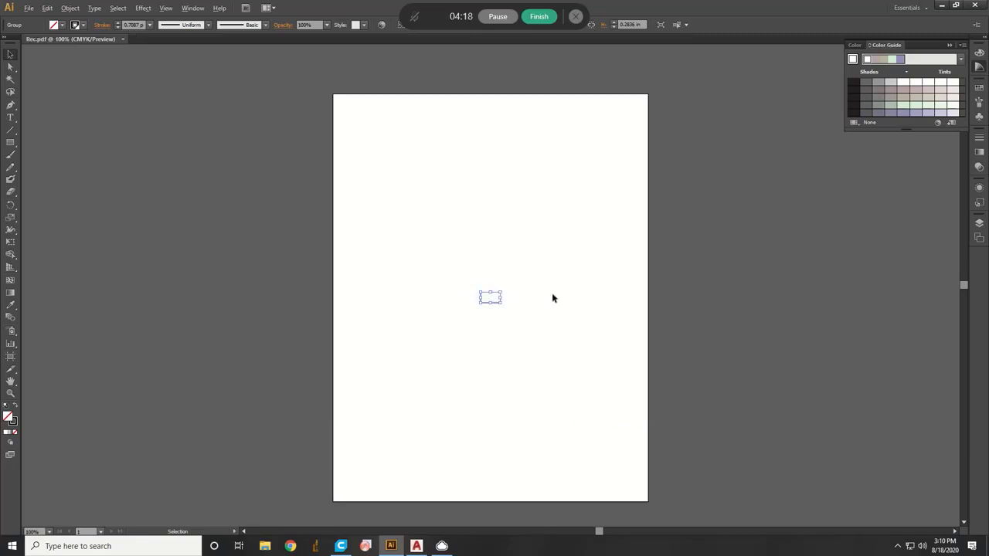